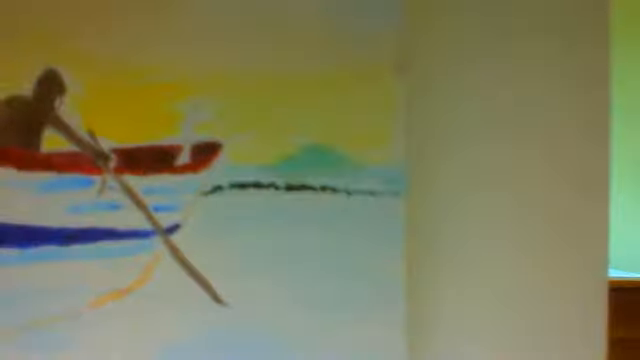
{"action": "scroll", "scroll_direction": "right", "scroll_amount": 3}
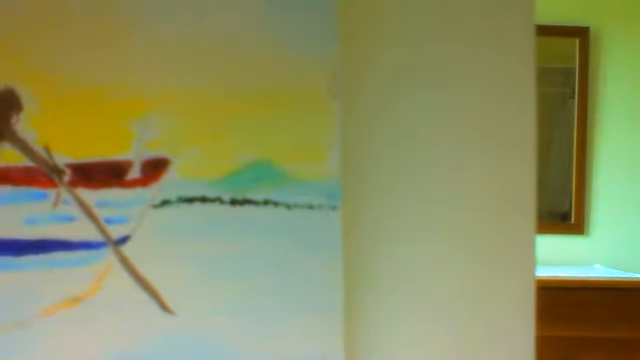